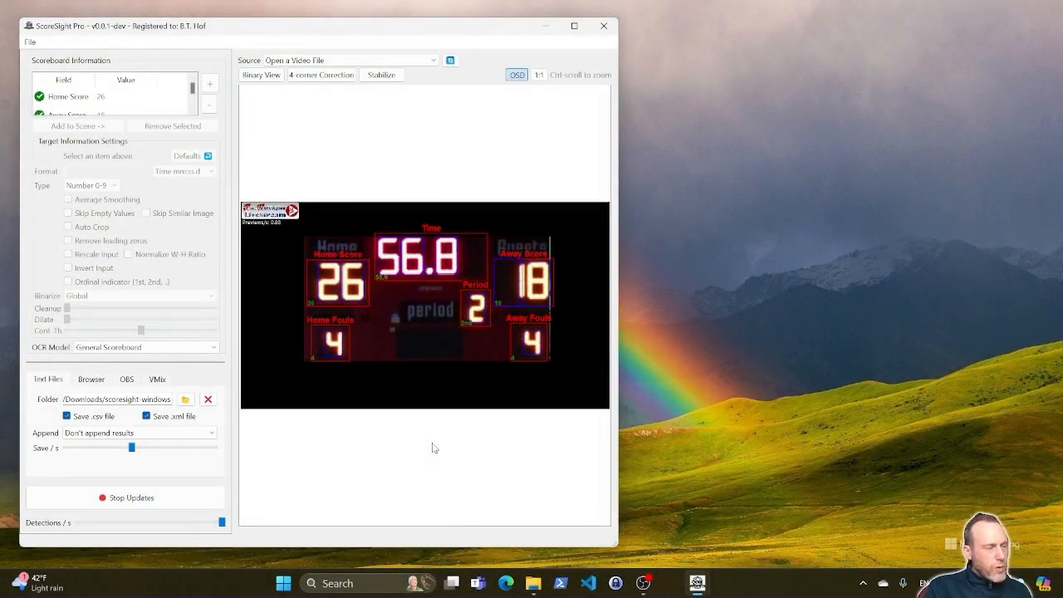
mouse_move(347, 243)
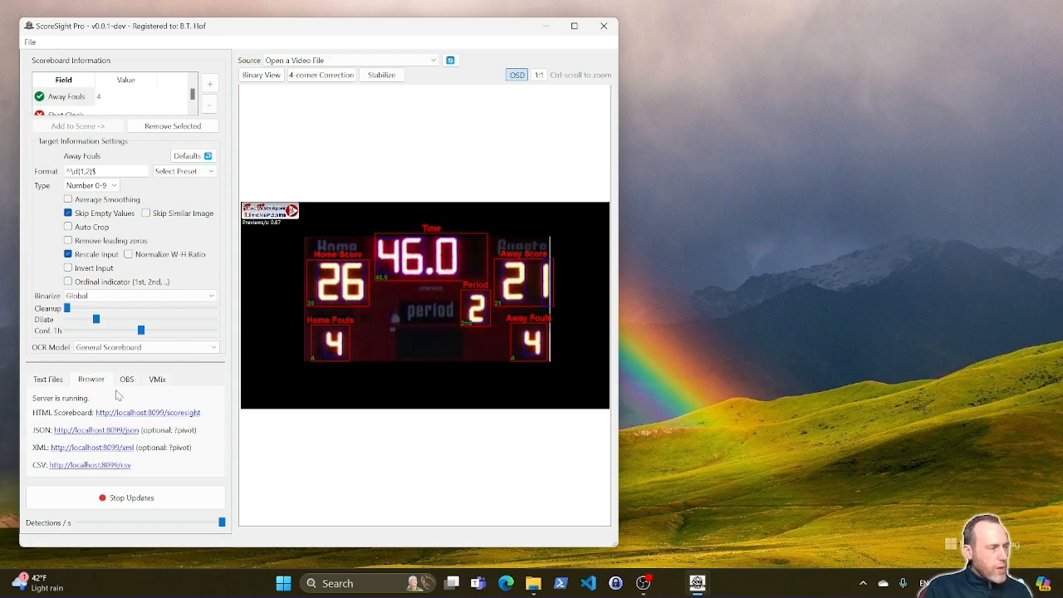
mouse_move(349, 461)
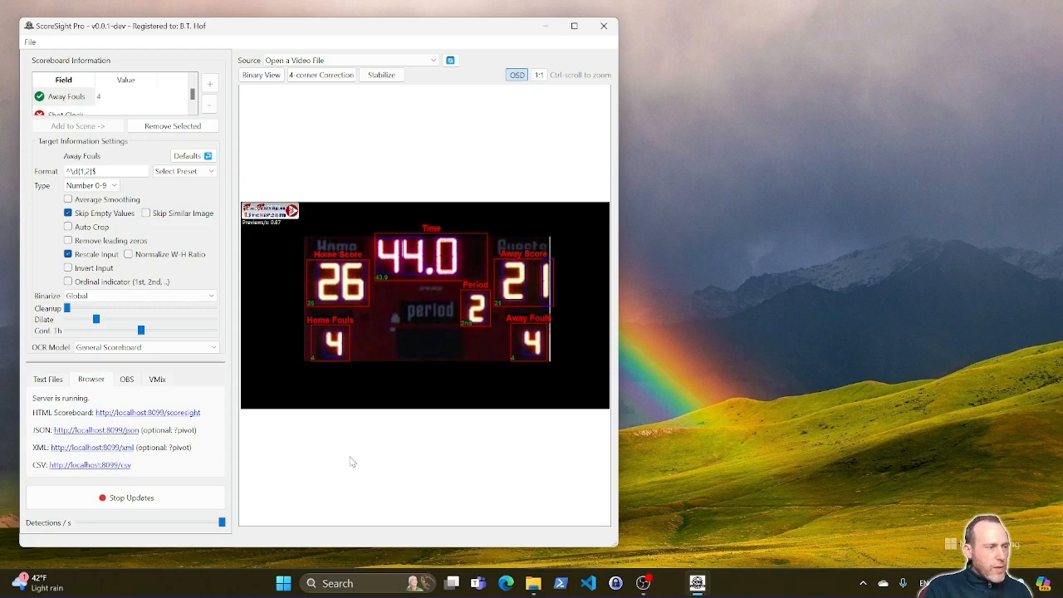
mouse_move(442, 453)
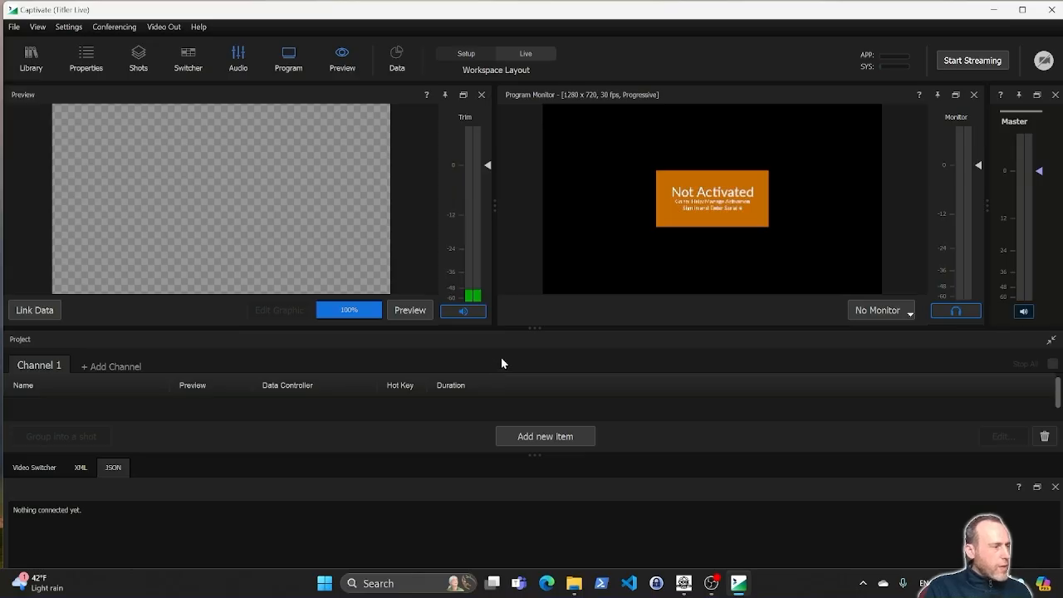
Step: Add a new Channel 1 item using the Acrylic Football Scoreboard template
left_click(544, 435)
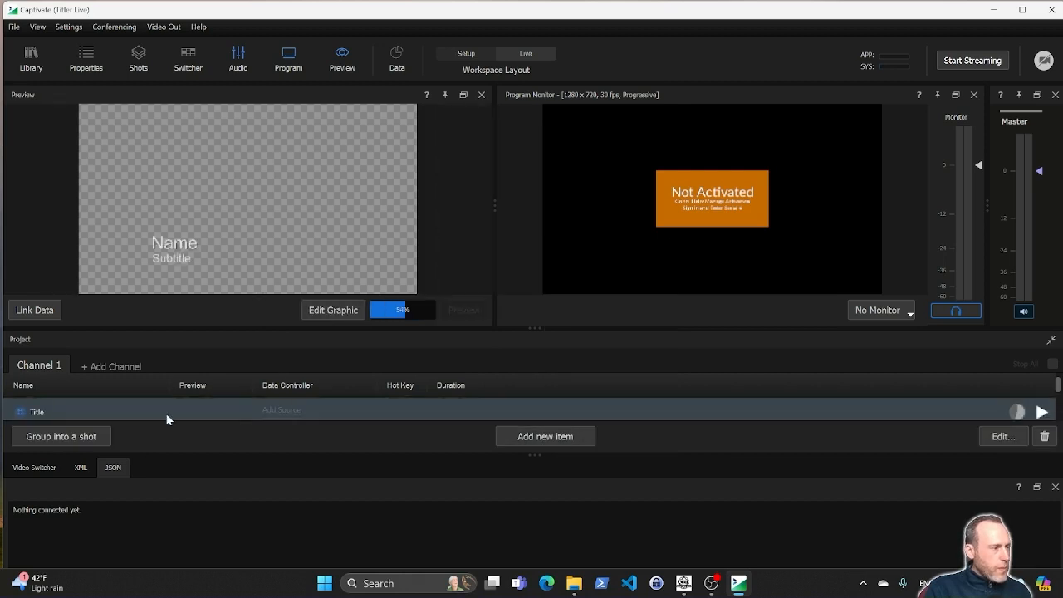
left_click(332, 310)
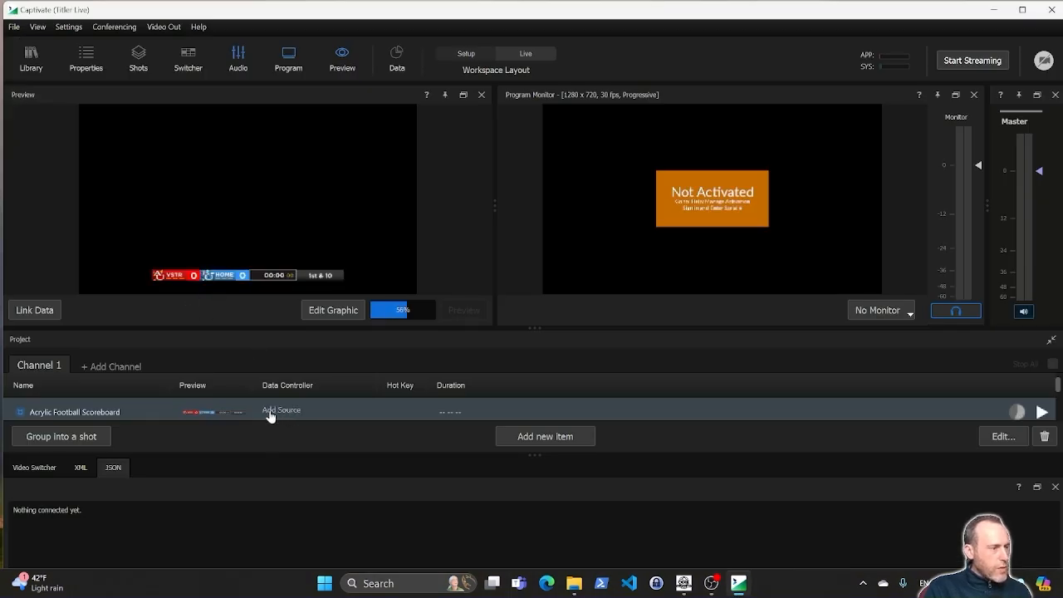
left_click(280, 409)
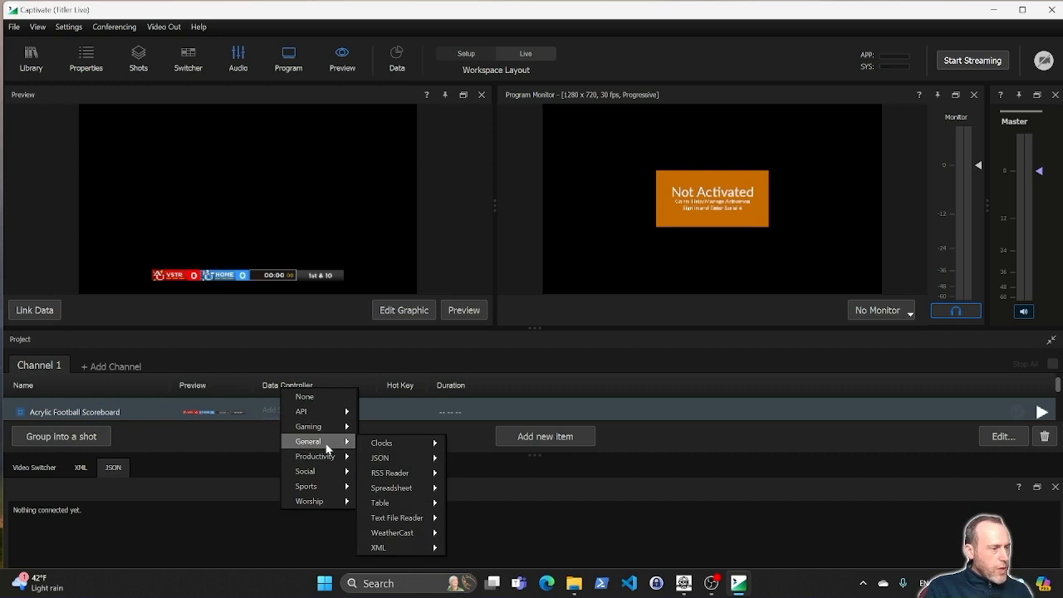
mouse_move(380, 458)
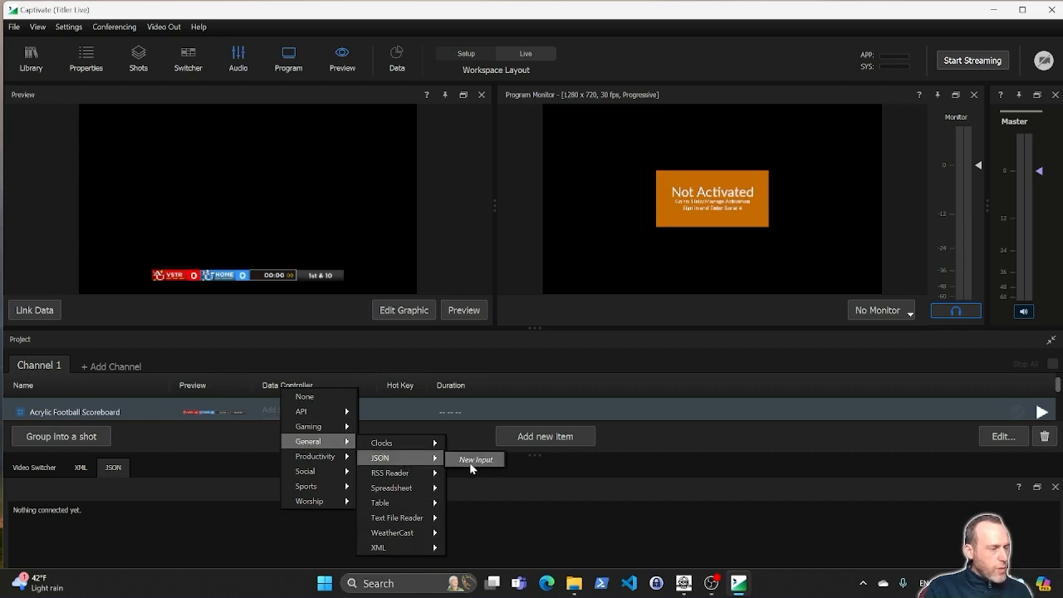
left_click(475, 459)
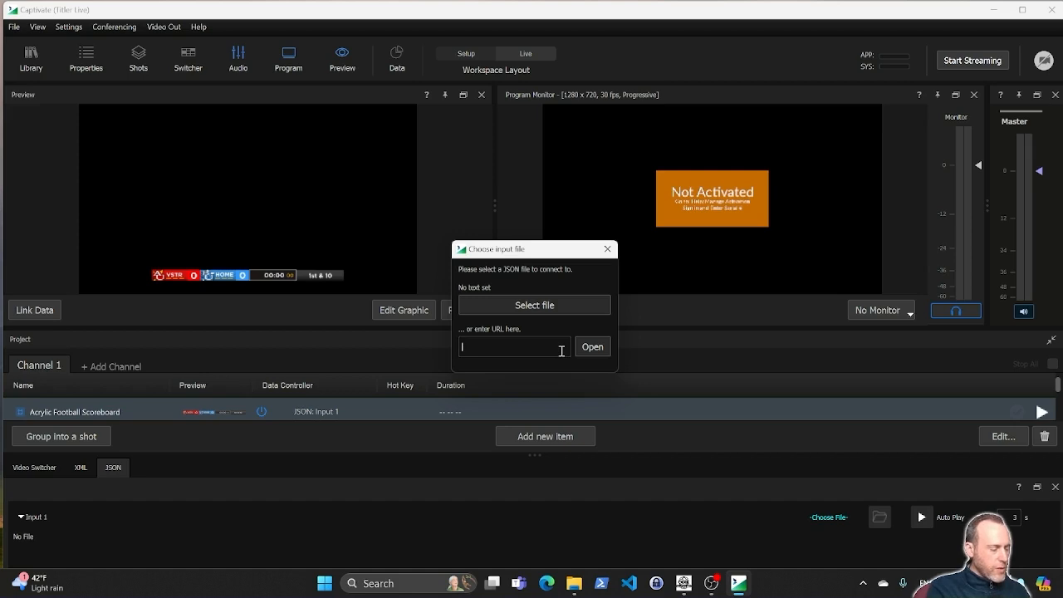
type("http://localhost:")
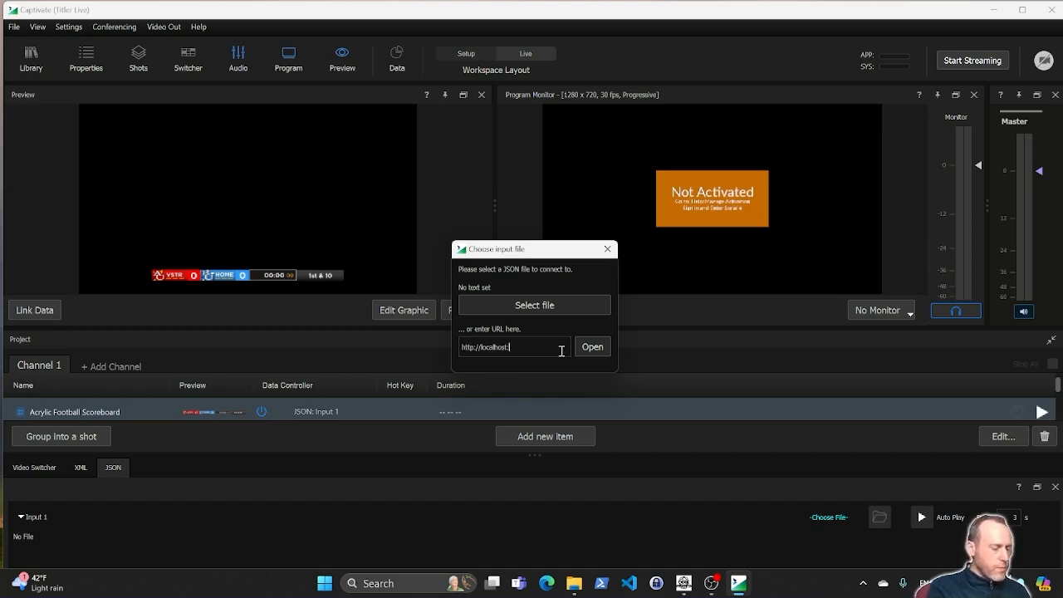
type(":8099/json?pivot")
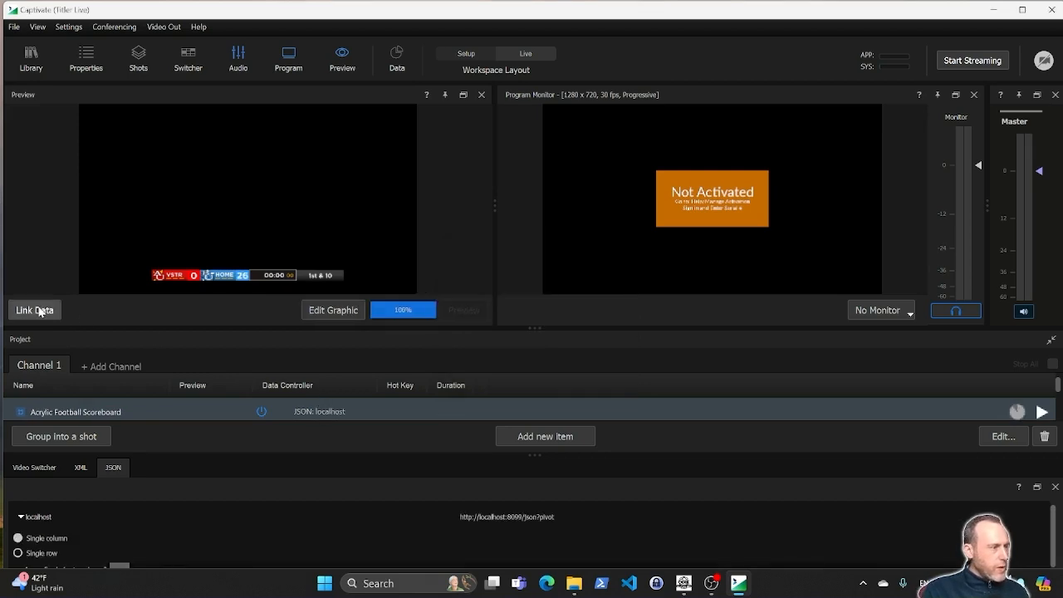
Step: Bind the localhost feed's Time field to the scoreboard clock via Link Data
left_click(34, 309)
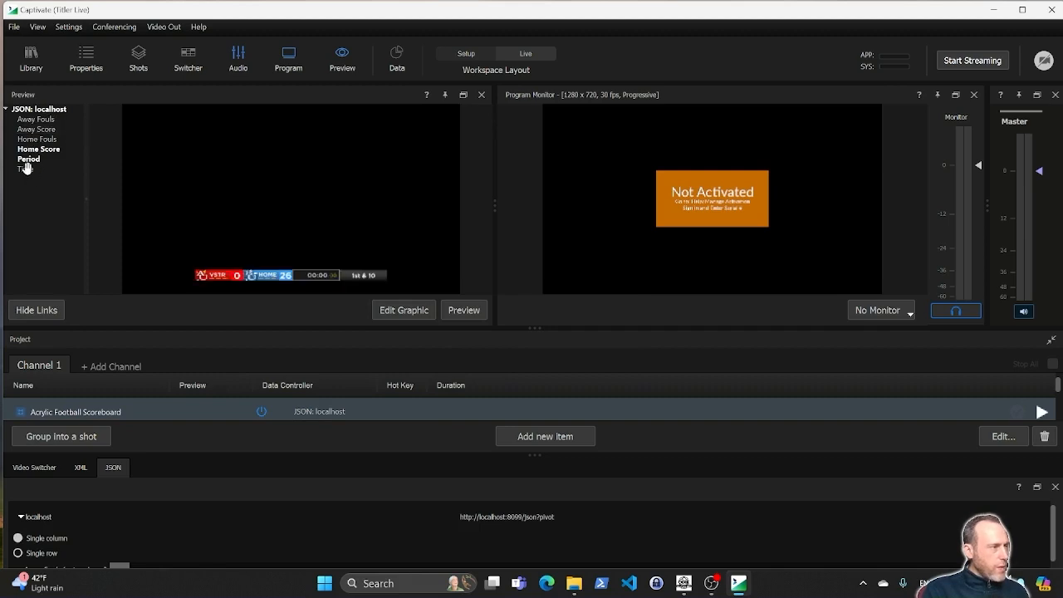
left_click(274, 274)
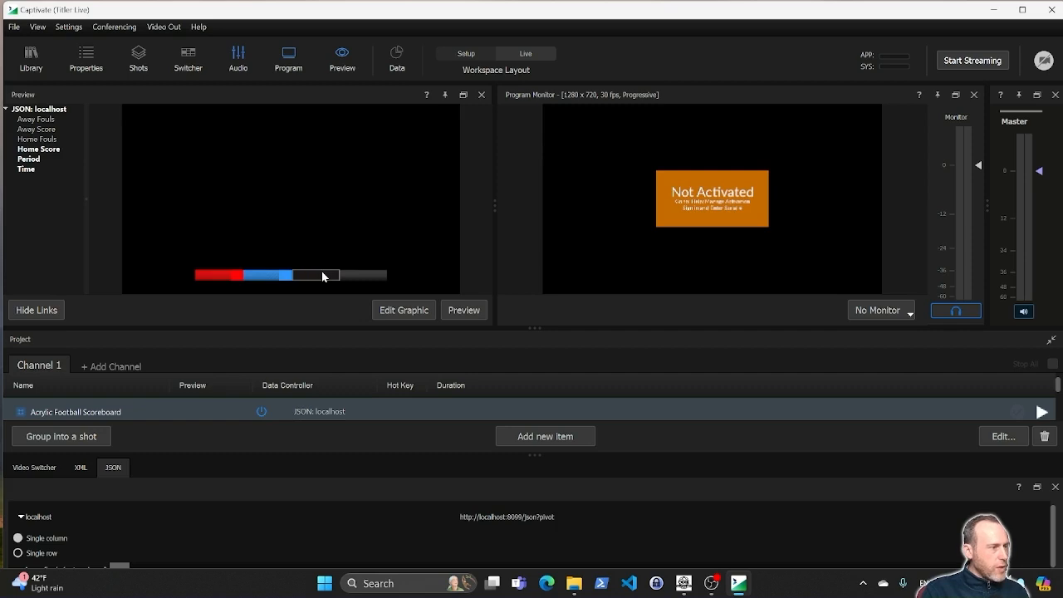
left_click(464, 310)
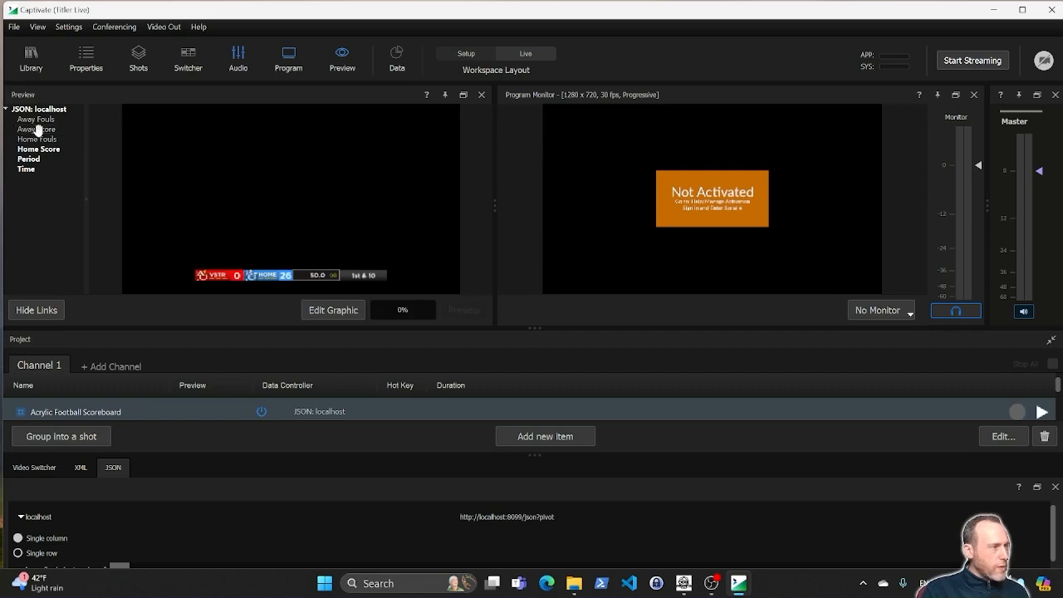